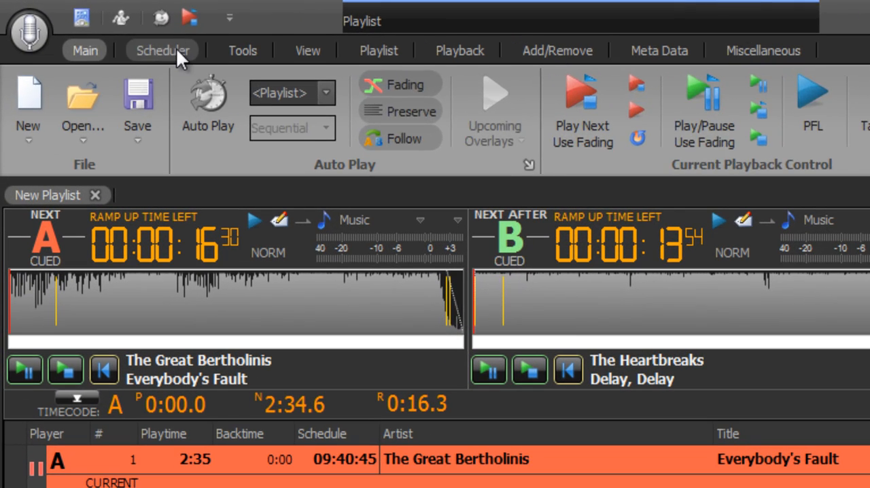
# Show the Scheduler tab and open Media Libraries management from the Libraries list
pyautogui.click(162, 50)
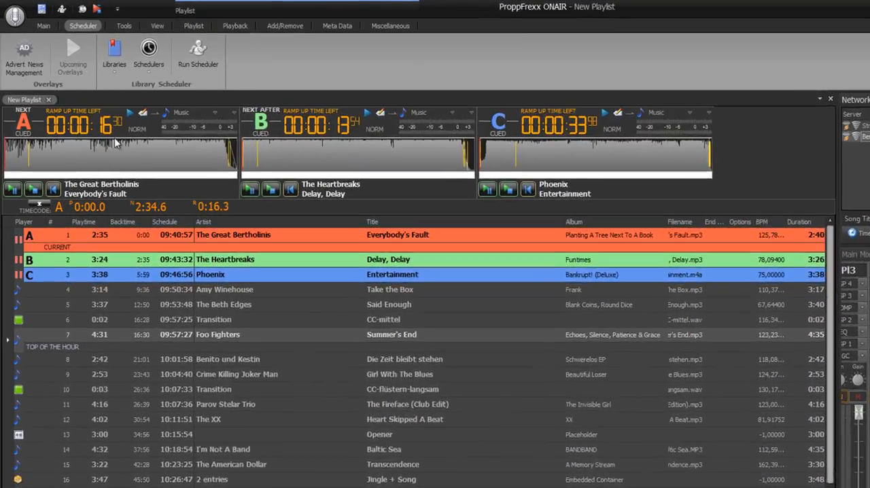
pyautogui.click(115, 54)
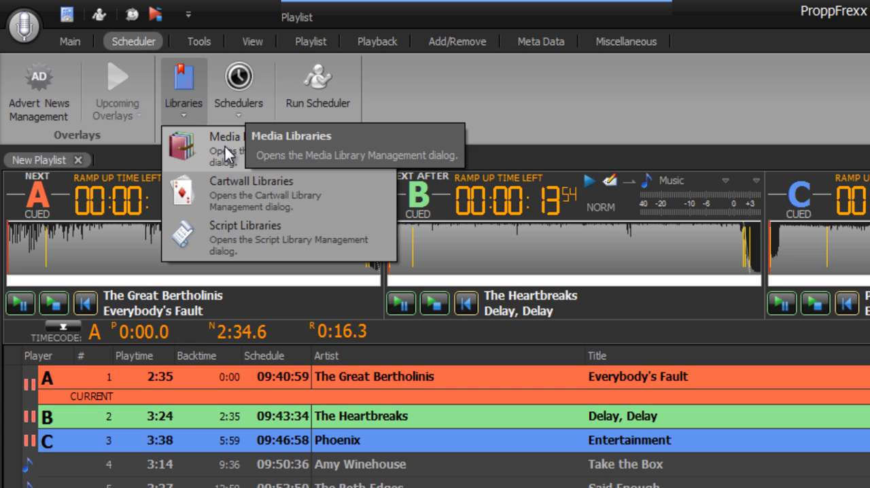
pyautogui.click(224, 143)
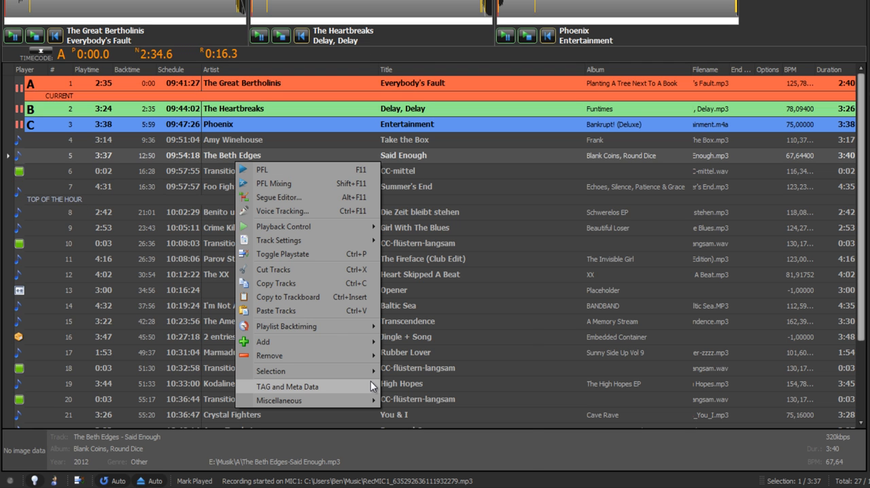
# Open the TAG Editor for 'Said Enough' by The Beth Edges, then close it
pyautogui.click(287, 386)
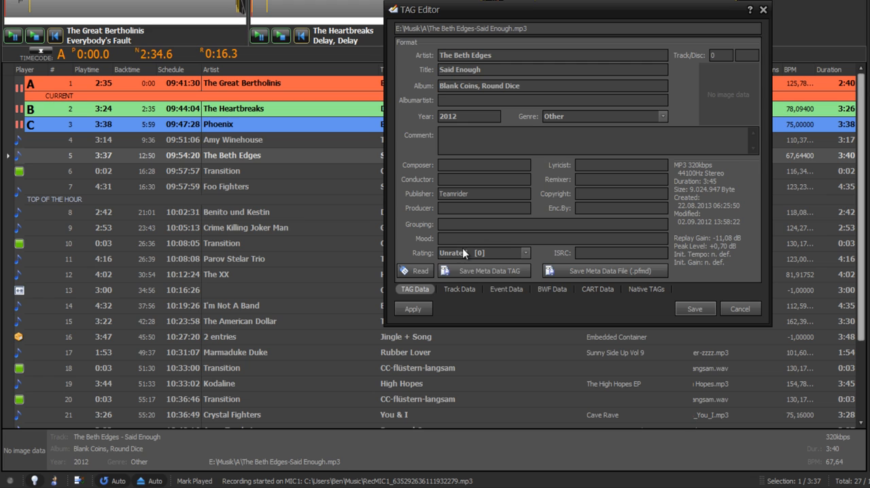
pyautogui.click(505, 289)
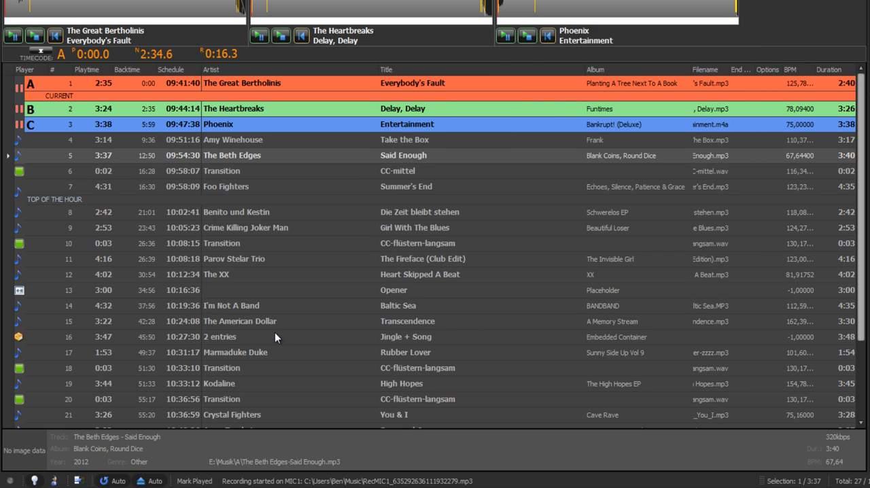
pyautogui.moveTo(437, 337)
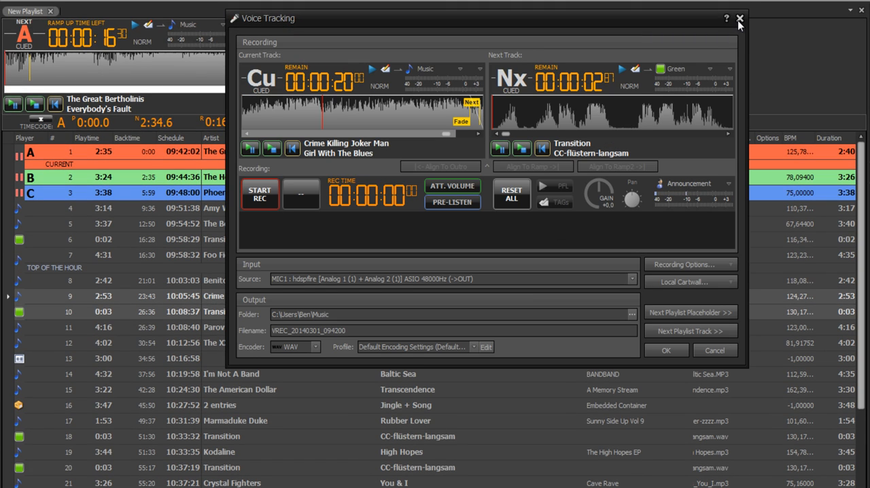
pyautogui.moveTo(739, 19)
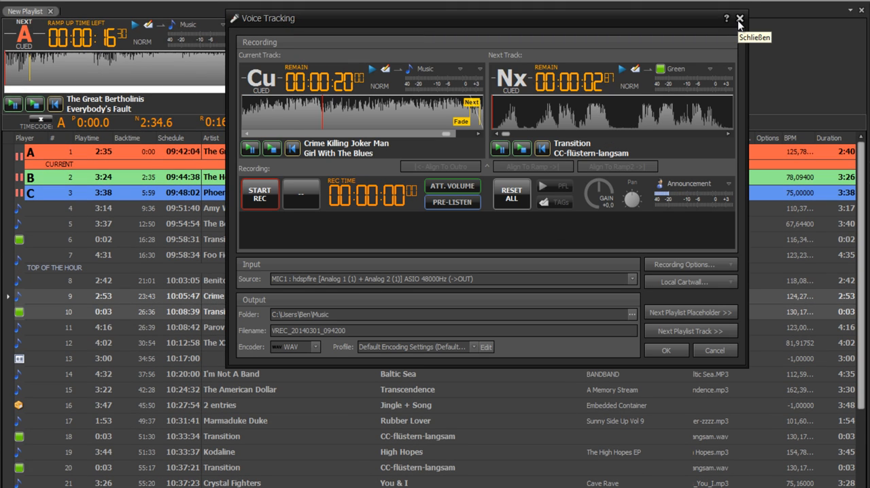
# Close the Voice Tracking window and the PFL Player previewing 'Heart Skipped A Beat'
pyautogui.click(739, 18)
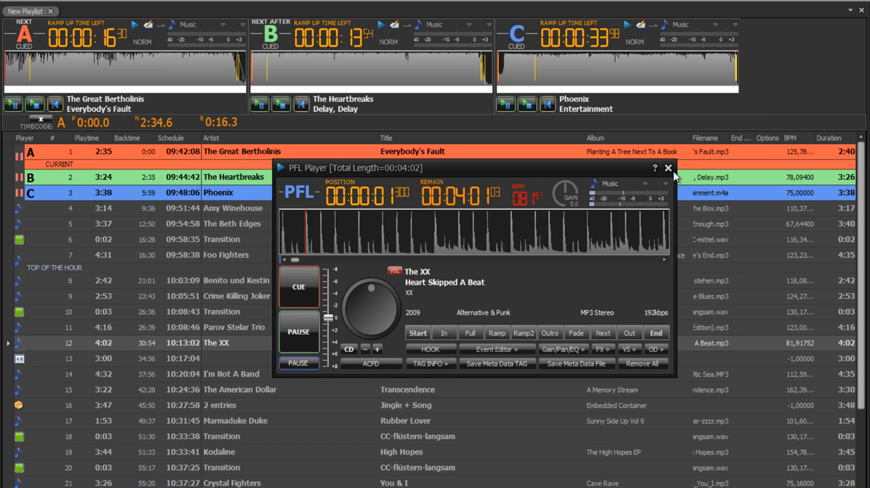
pyautogui.click(666, 168)
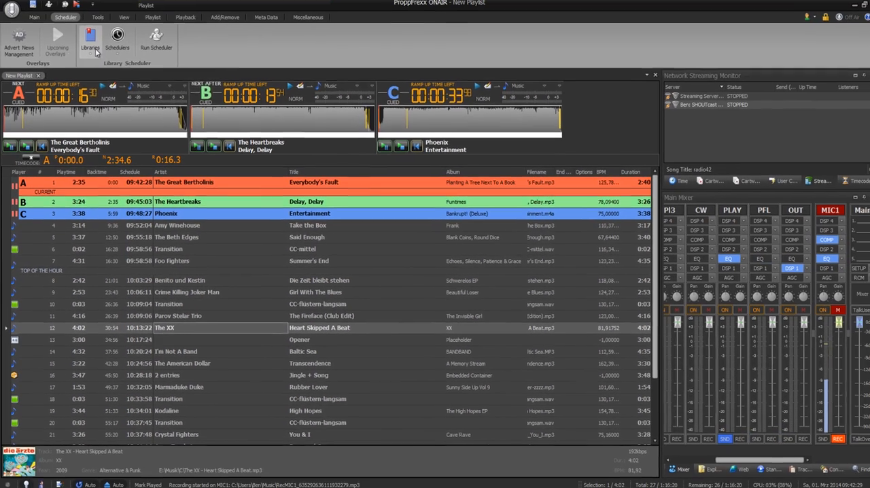
pyautogui.click(90, 41)
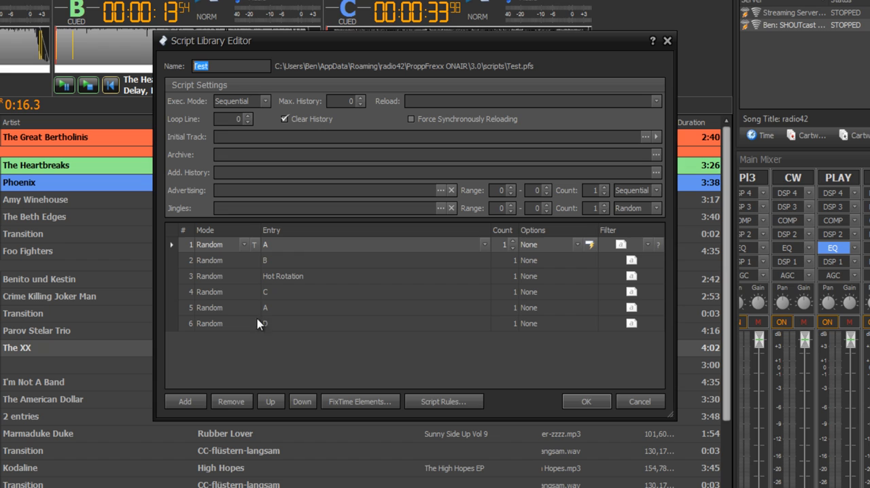
pyautogui.moveTo(326, 316)
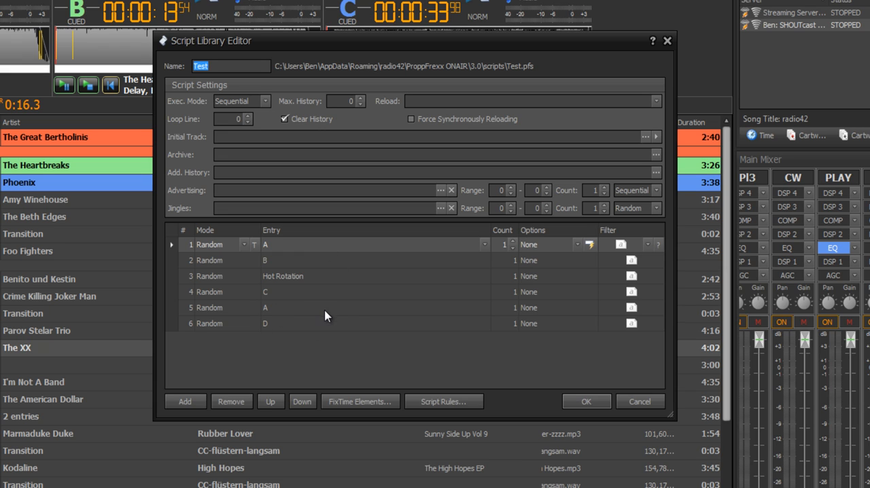
pyautogui.moveTo(498, 230)
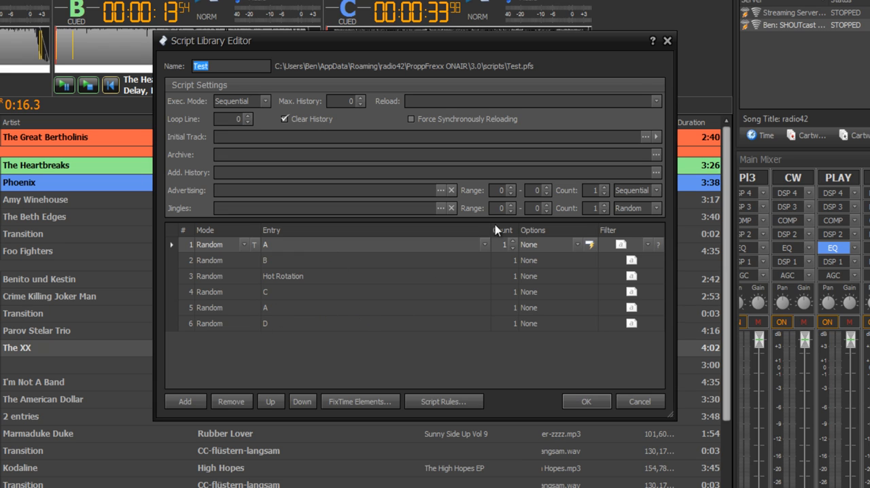
pyautogui.moveTo(542, 296)
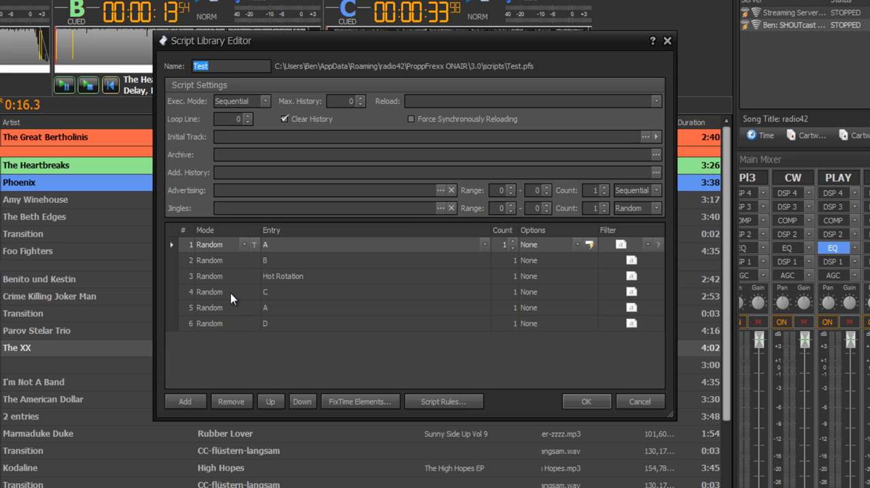
pyautogui.click(242, 276)
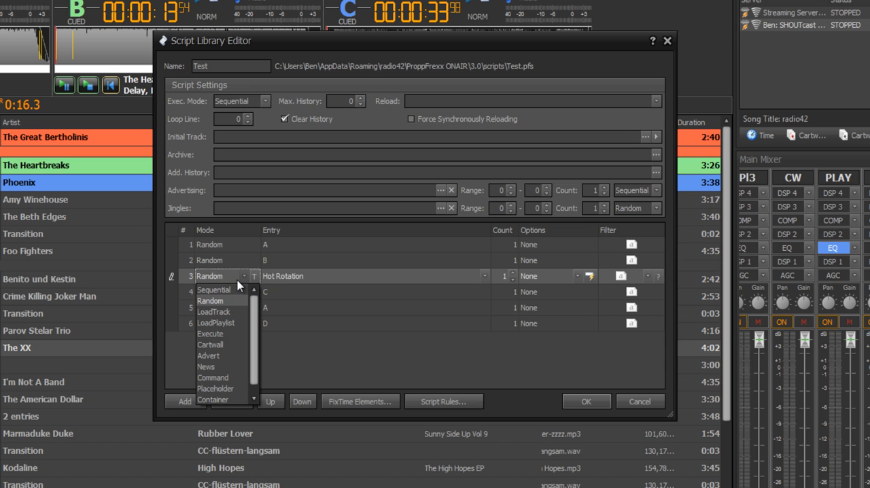
pyautogui.moveTo(391, 383)
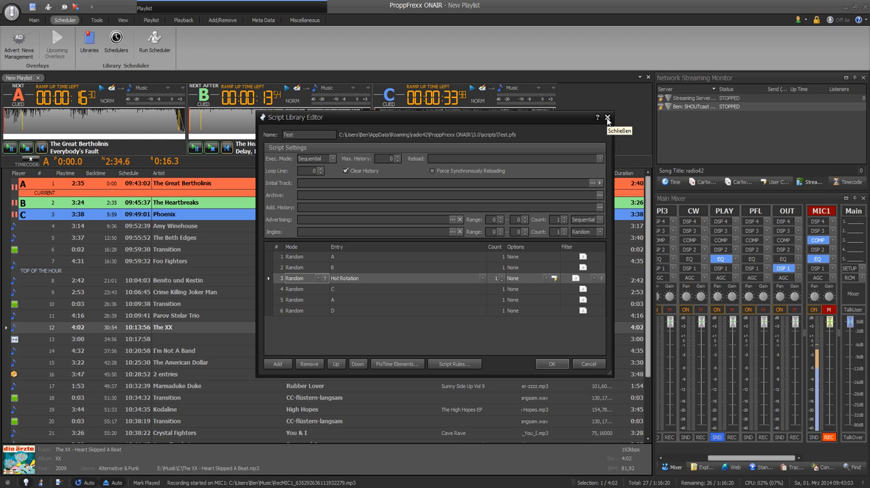
pyautogui.click(606, 117)
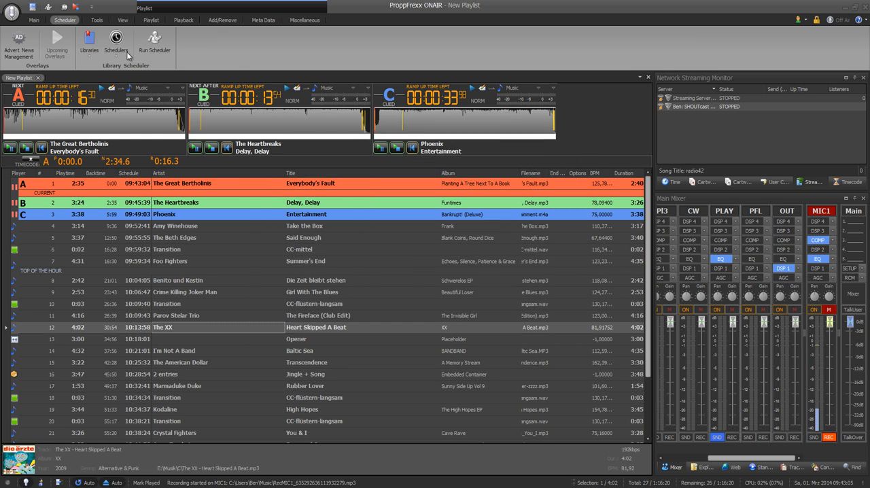
pyautogui.moveTo(115, 44)
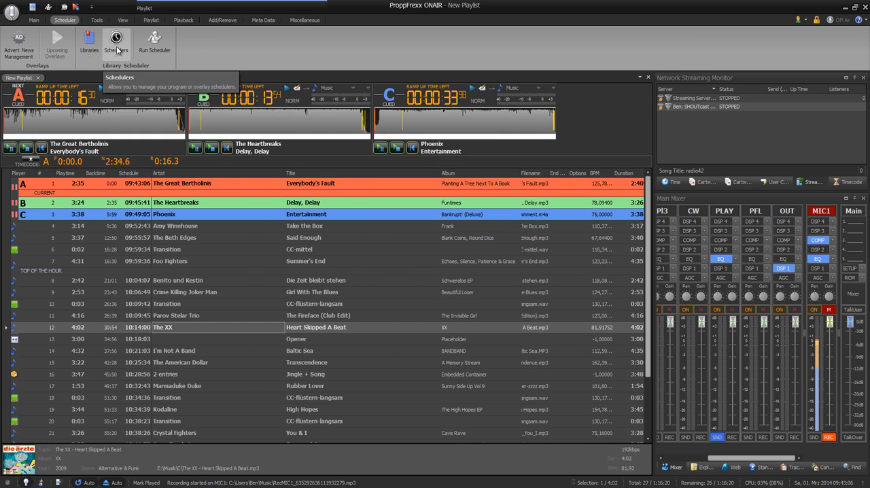
# Open the Schedulers menu listing program, overlay and combined scheduler options
pyautogui.click(116, 42)
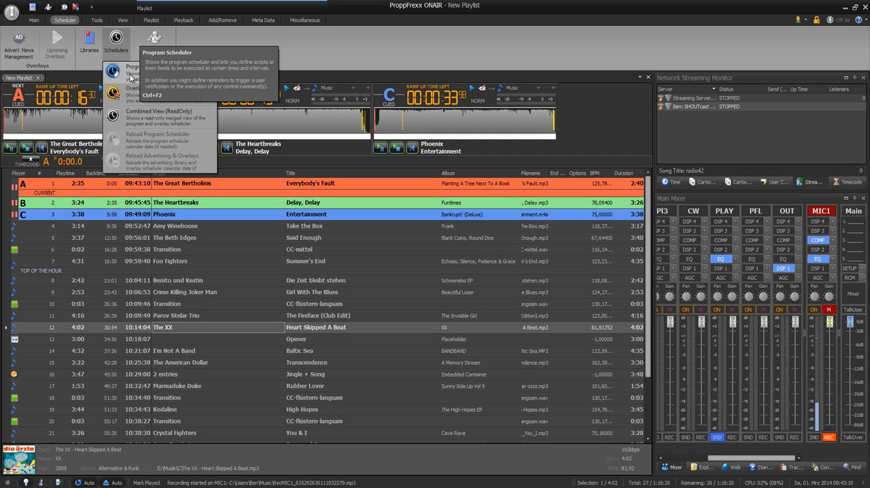
pyautogui.moveTo(134, 92)
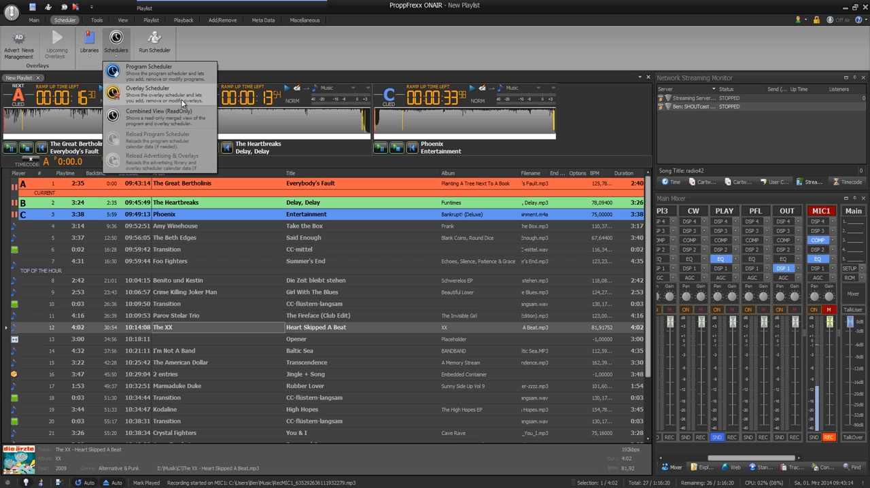
pyautogui.moveTo(148, 91)
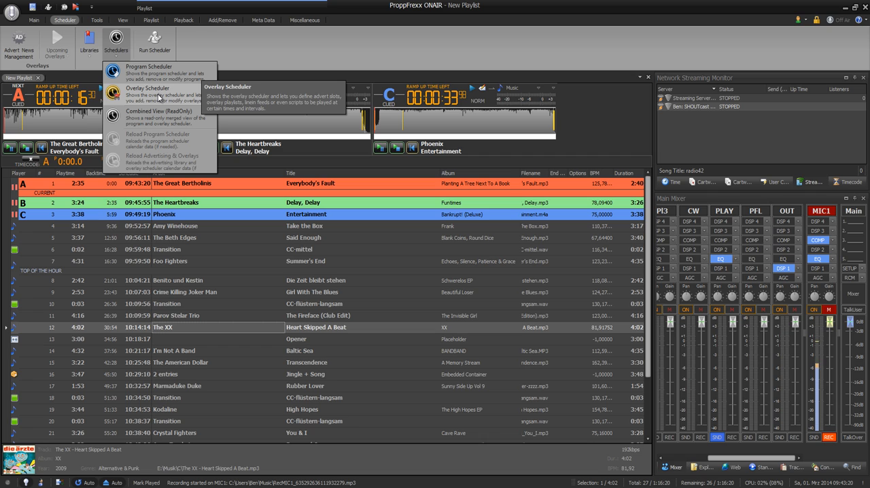
pyautogui.moveTo(148, 67)
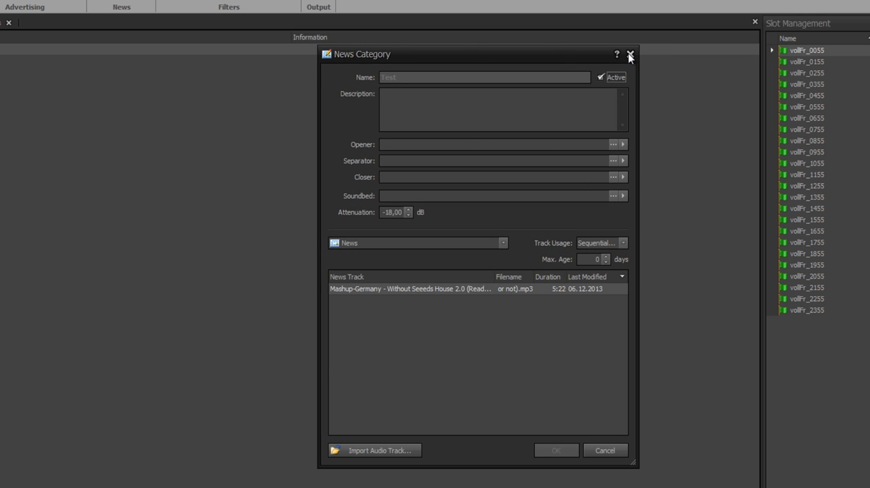
pyautogui.click(629, 55)
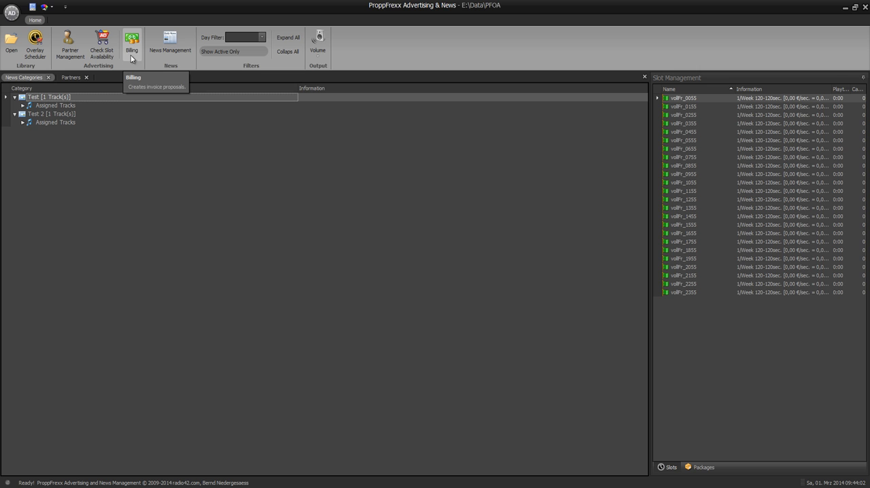
pyautogui.click(131, 44)
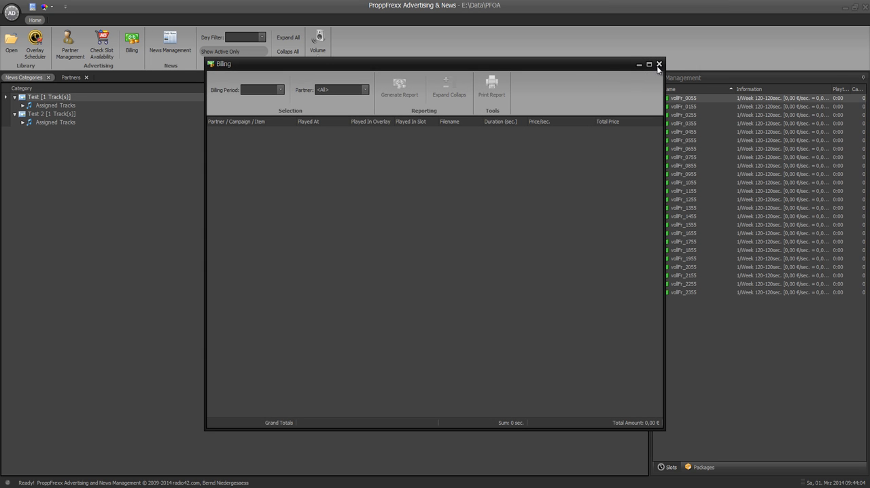
pyautogui.click(658, 64)
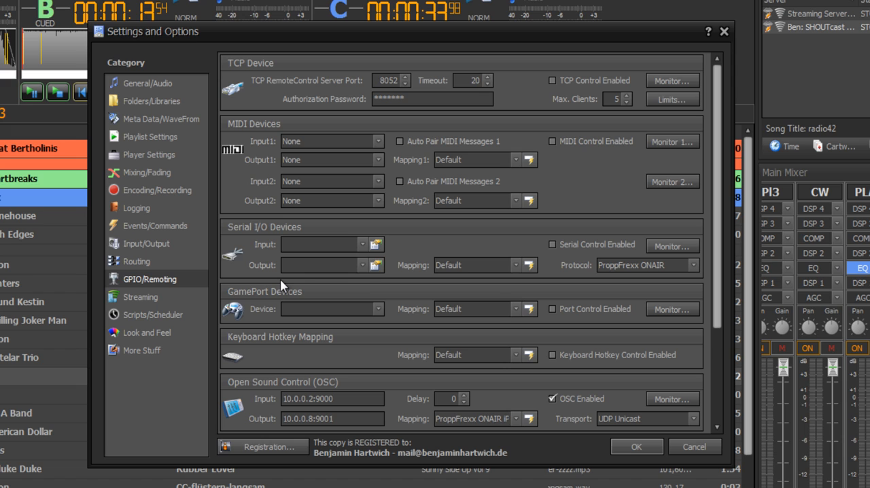
pyautogui.moveTo(340, 385)
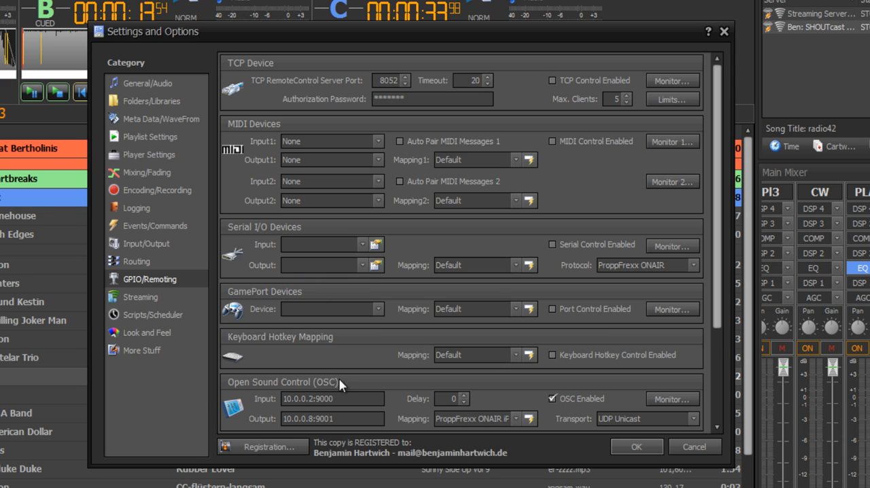
pyautogui.moveTo(243, 387)
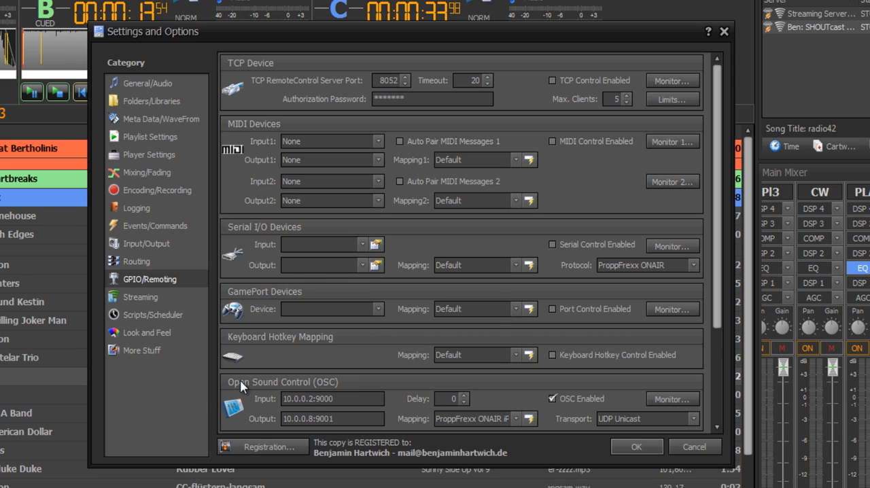
pyautogui.moveTo(340, 385)
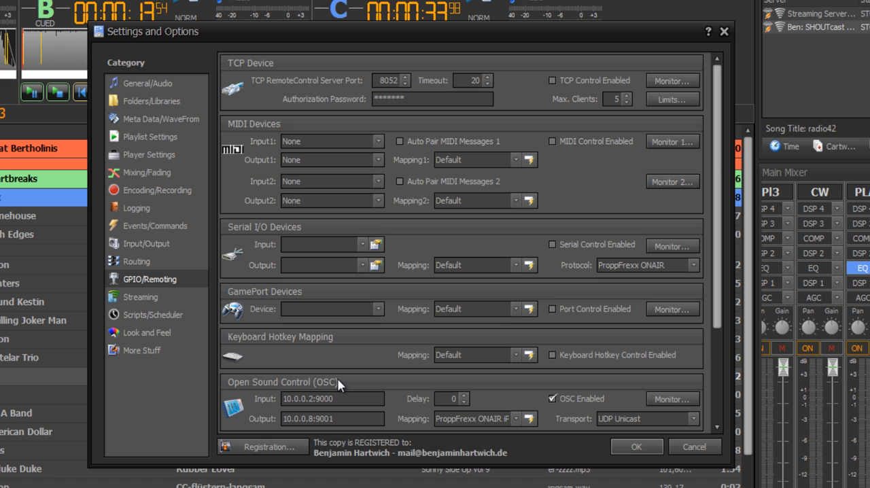
pyautogui.moveTo(340, 386)
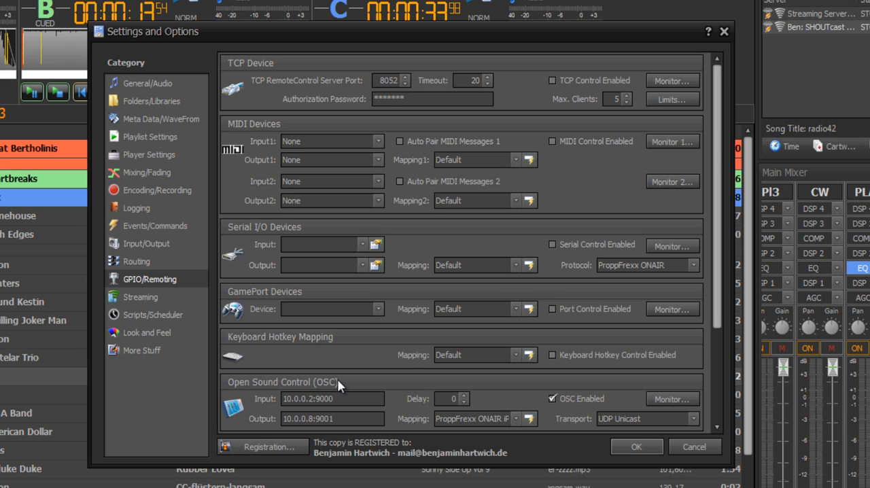
pyautogui.moveTo(345, 388)
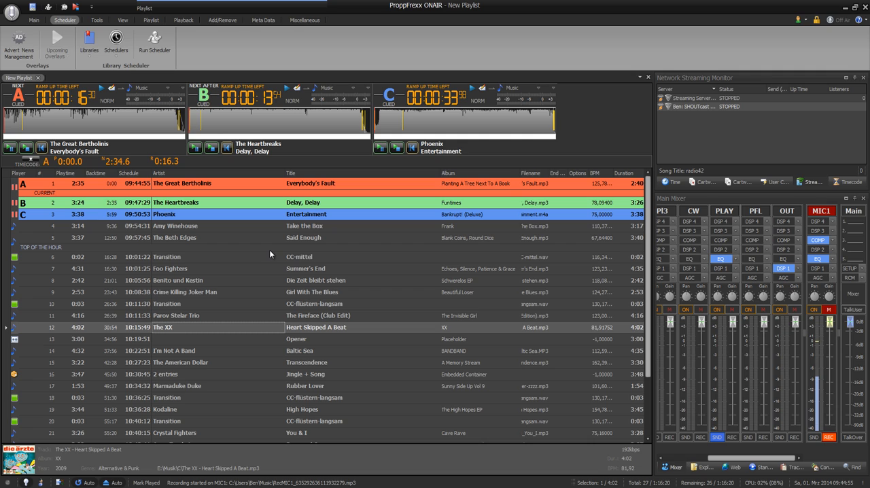
pyautogui.moveTo(355, 252)
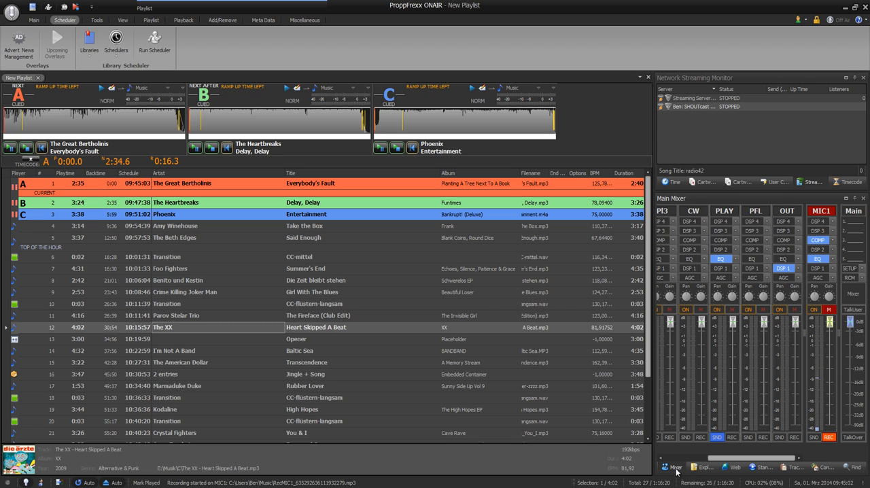
# Show the Main Mixer with player, cartwall, mic and main output strips
pyautogui.click(678, 467)
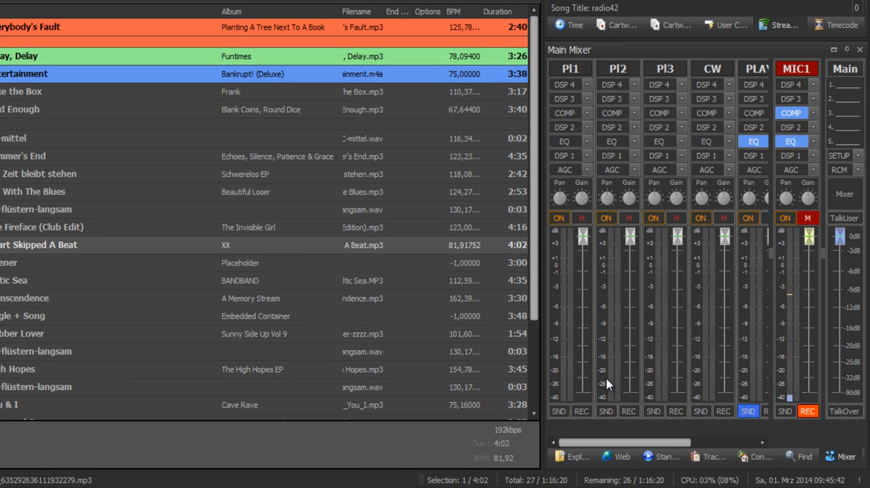
# Open the Remote Control Monitor from the RCM dropdown, showing OSC started
pyautogui.click(628, 410)
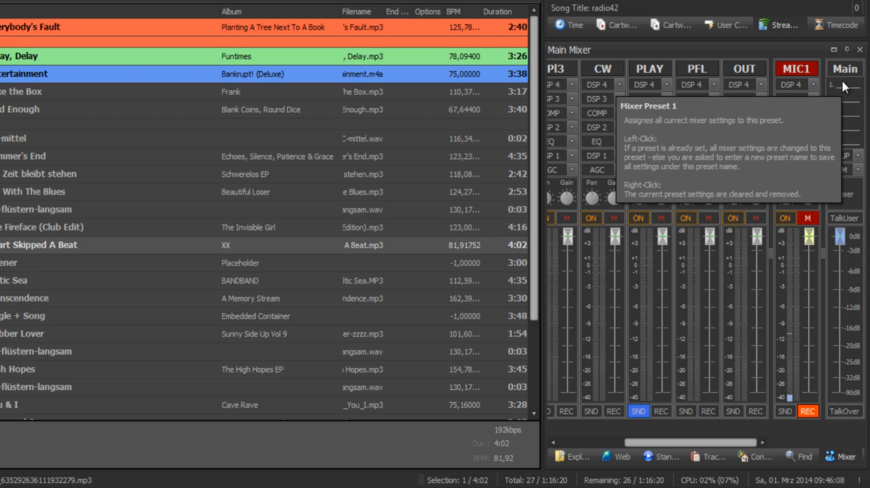
pyautogui.click(839, 155)
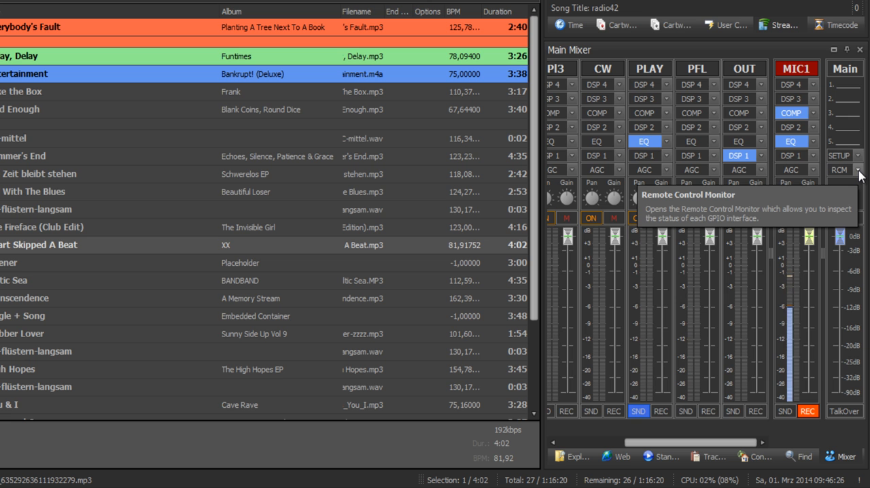
pyautogui.click(844, 170)
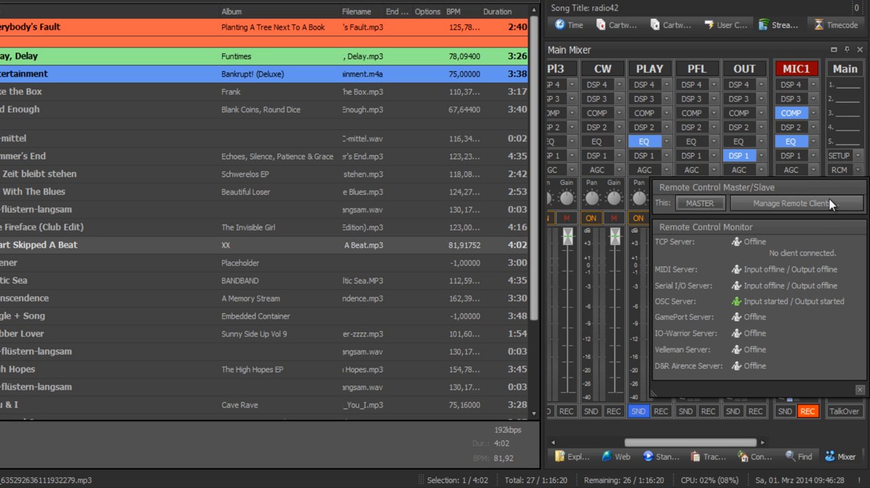
# Open the Remote Client Manager and review the online Laptop admin client's mixer channels
pyautogui.click(795, 203)
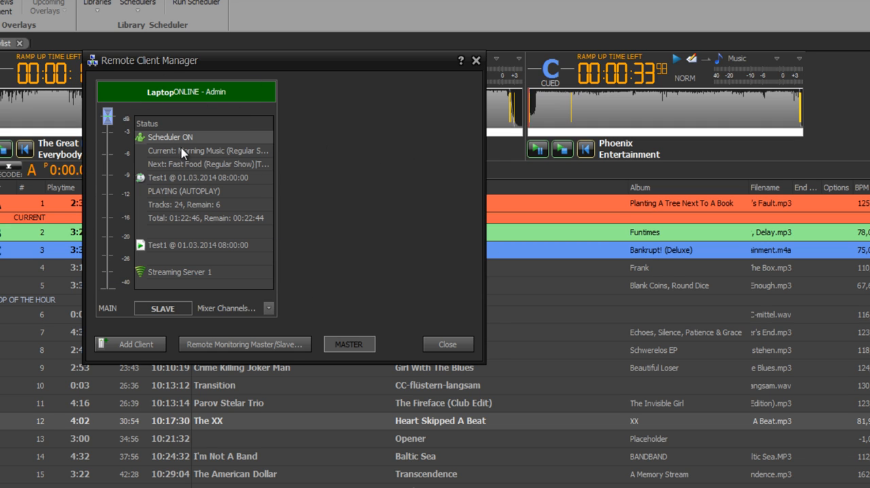
pyautogui.rightClick(170, 137)
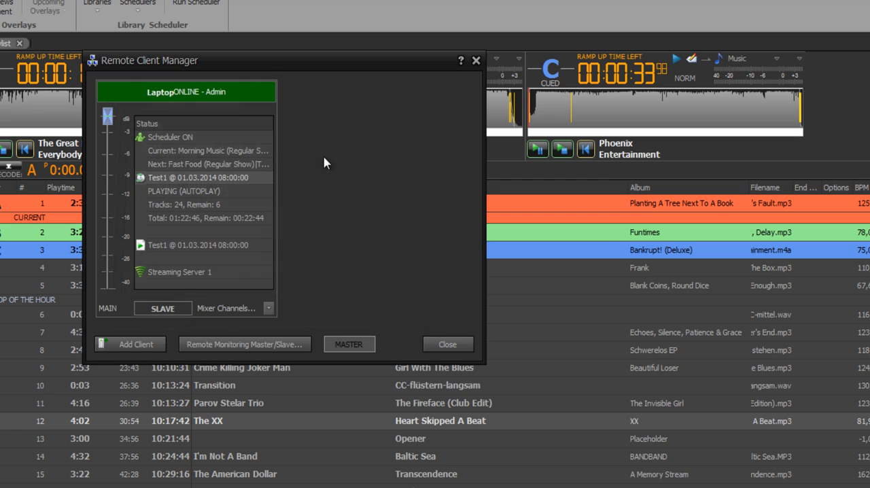
pyautogui.rightClick(179, 272)
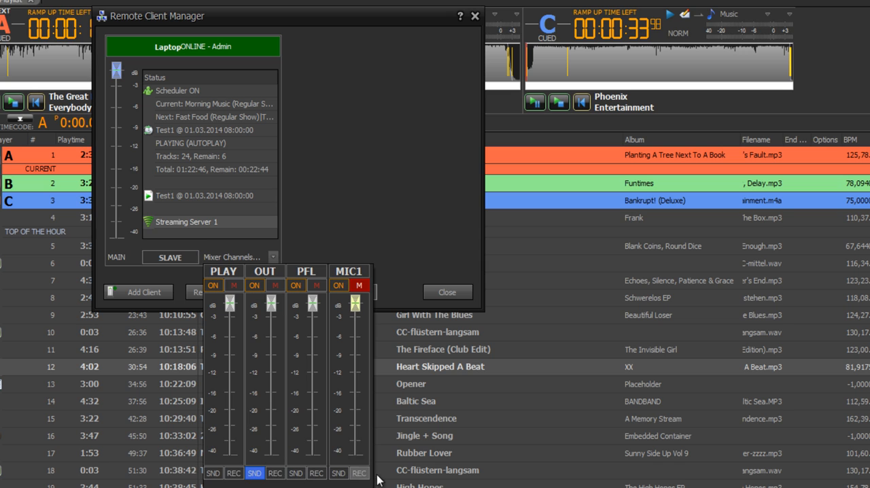
pyautogui.moveTo(312, 302); pyautogui.dragTo(312, 356)
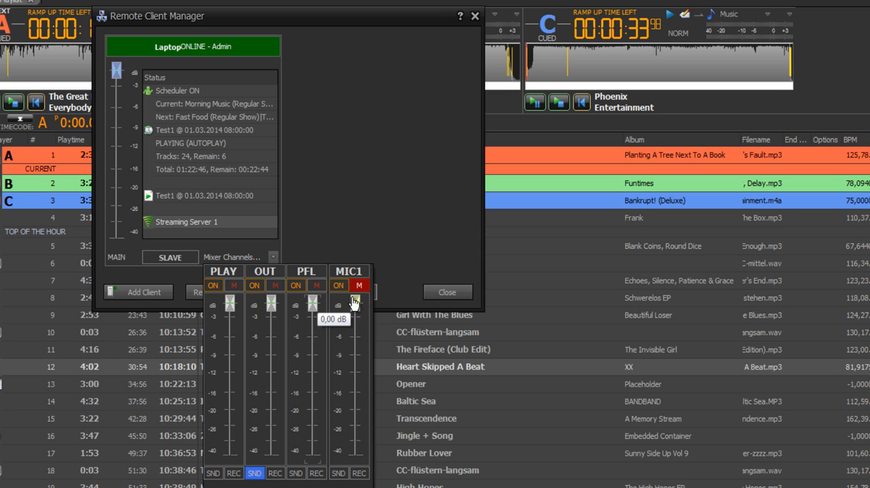
# Unmute and re-mute the laptop's MIC1 channel, then close the manager
pyautogui.click(358, 285)
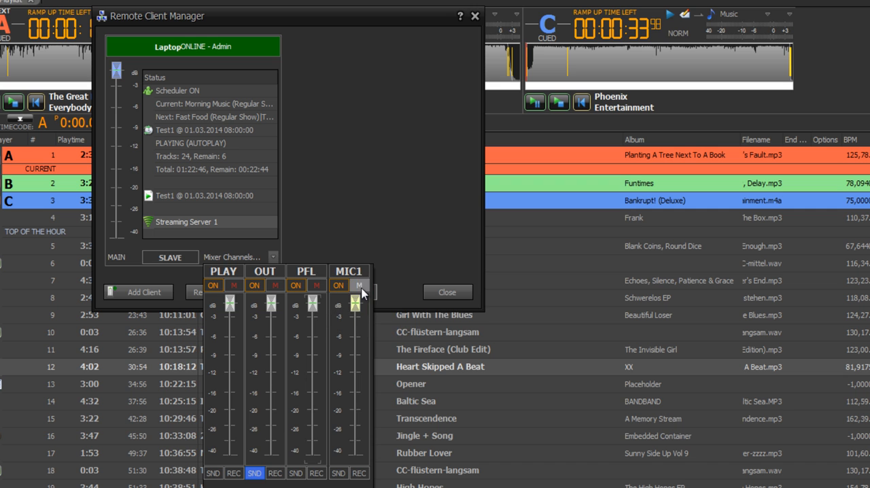
pyautogui.click(359, 285)
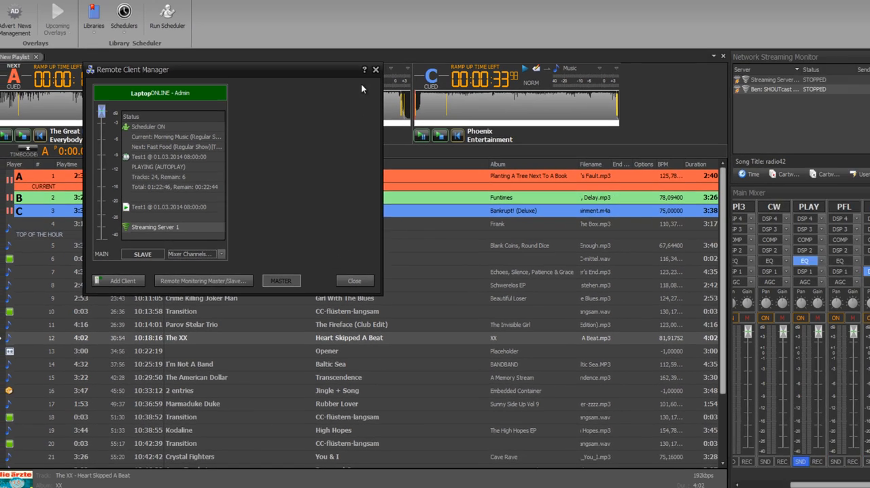
pyautogui.click(354, 280)
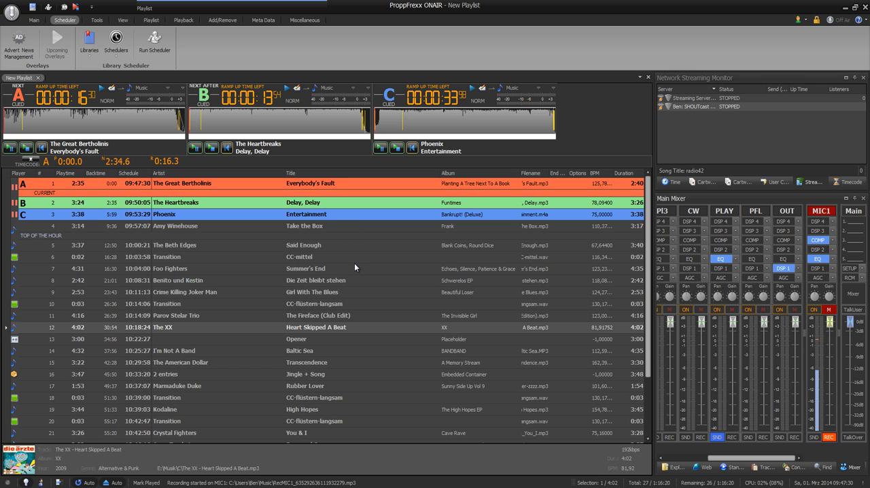
pyautogui.moveTo(435, 292)
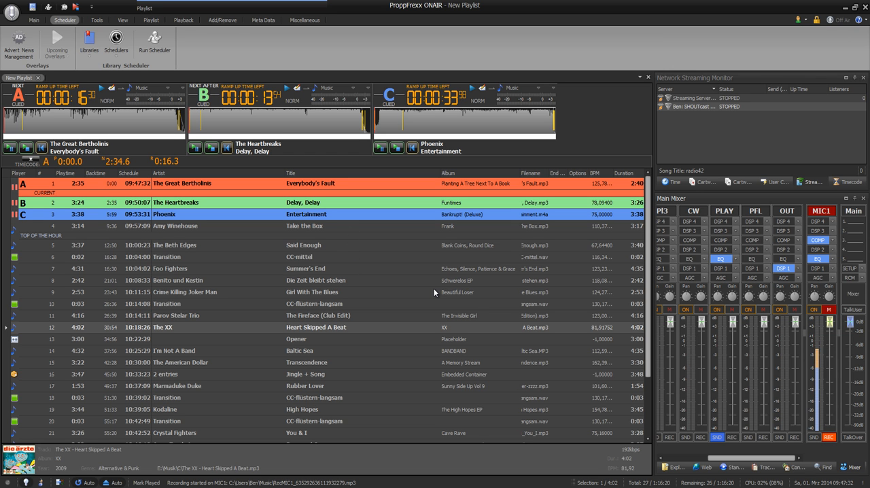
pyautogui.moveTo(437, 290)
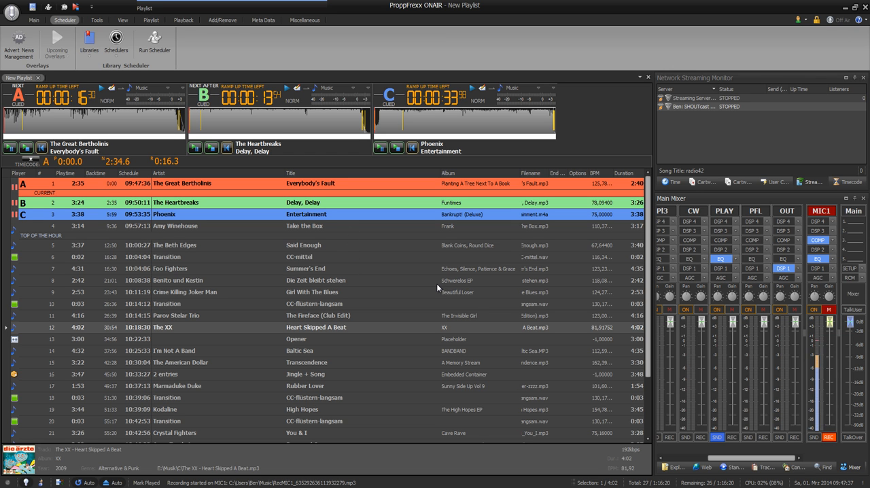